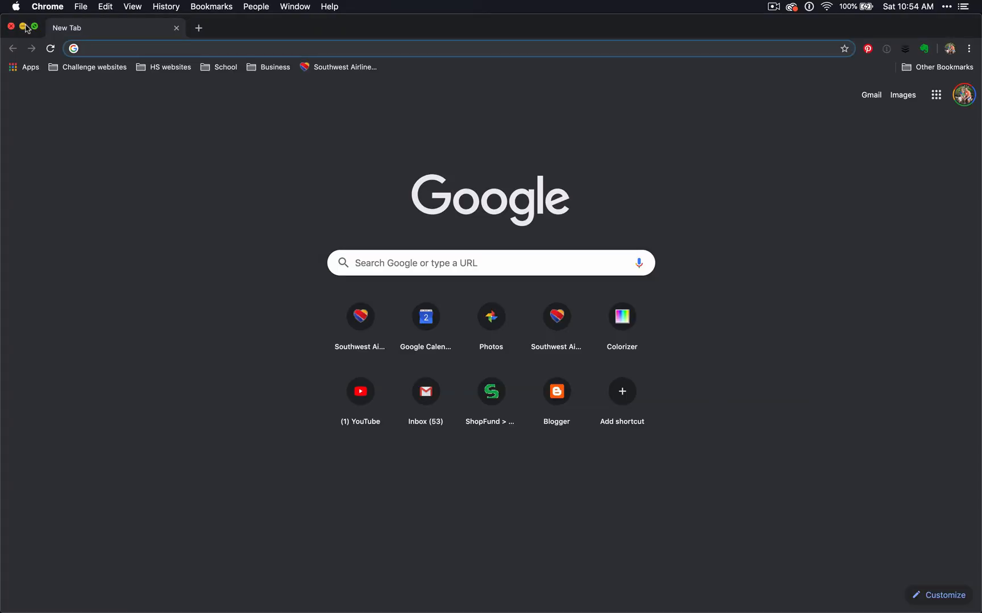
- Search Google Images for 'fuzzy', pick the teal fuzzy plant photo and choose Save Image As
text(fu)
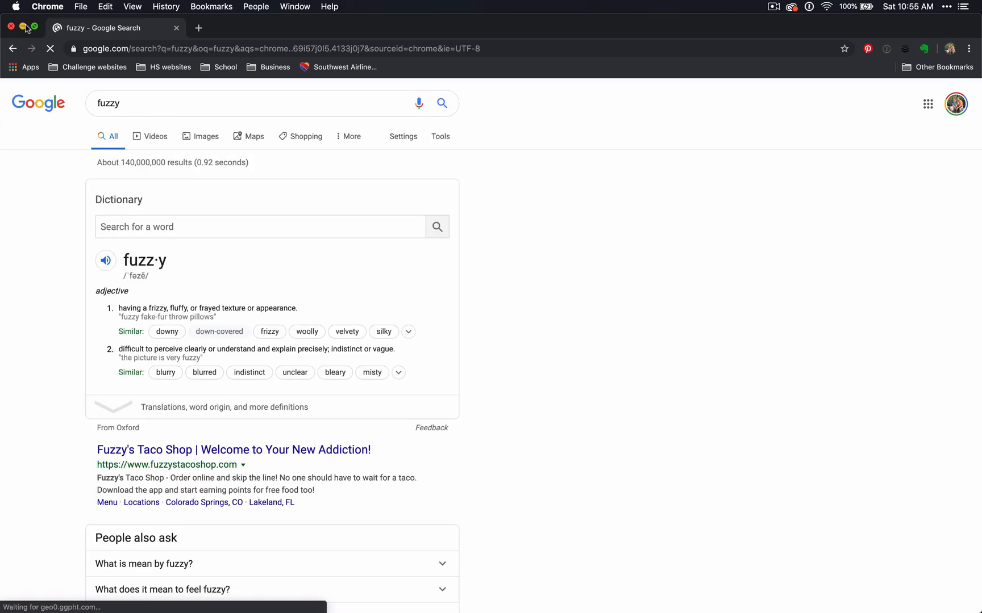
click(200, 136)
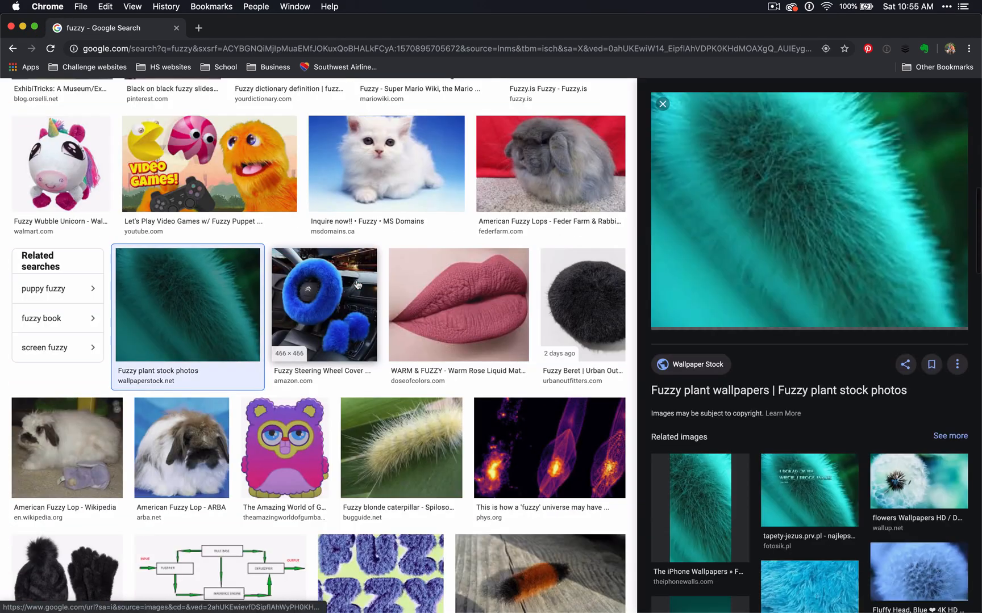
right_click(808, 210)
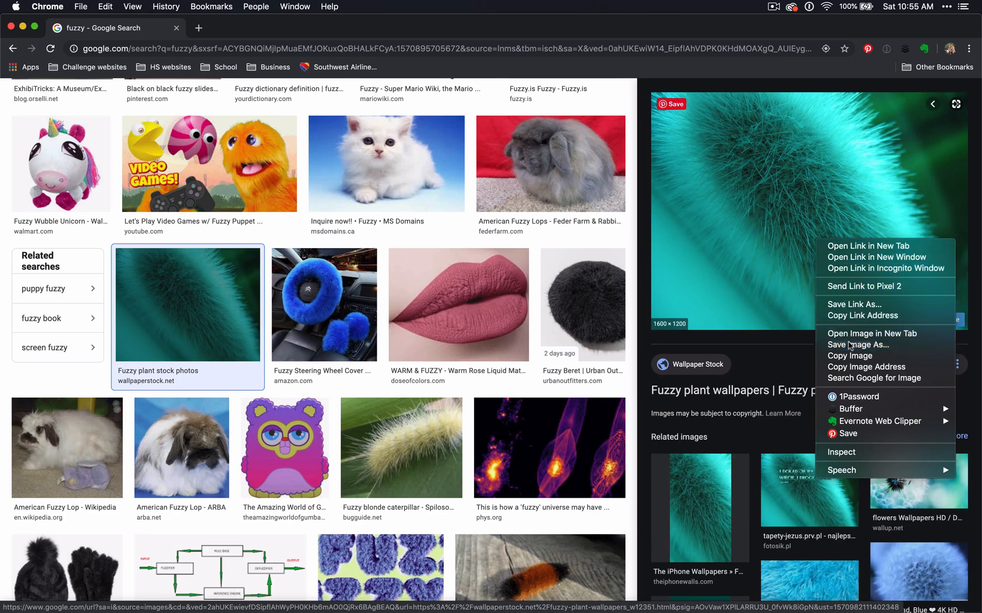
click(857, 345)
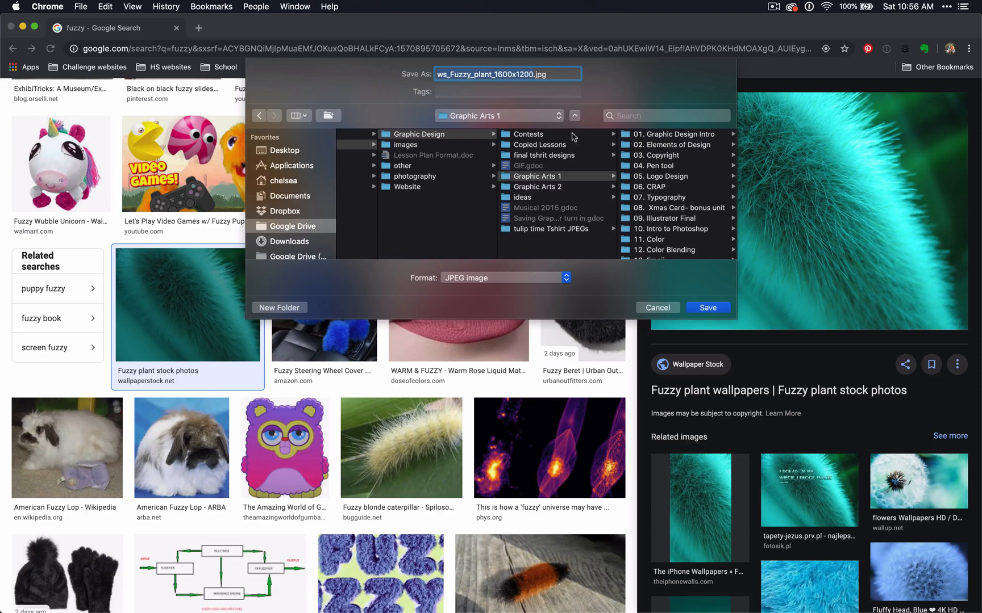
- Create a new folder named images_EOD inside 02. Elements of Design for the photo
click(671, 144)
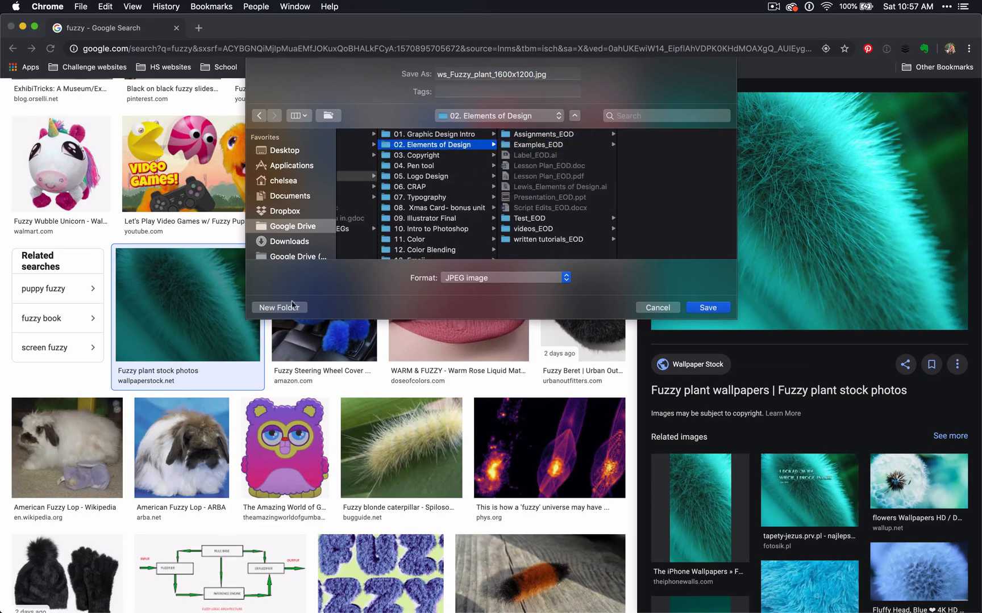
click(279, 308)
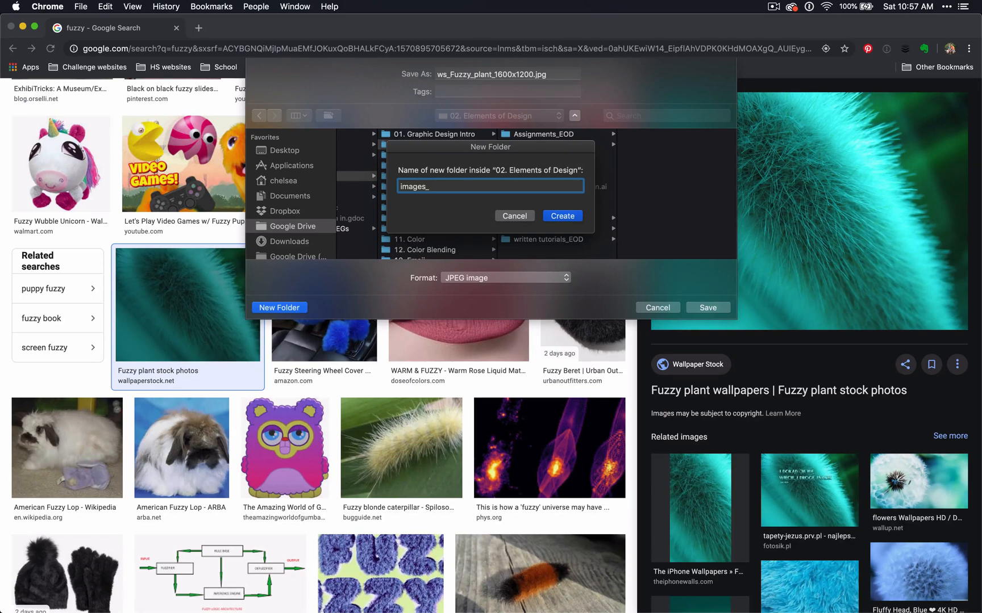
text(EOD)
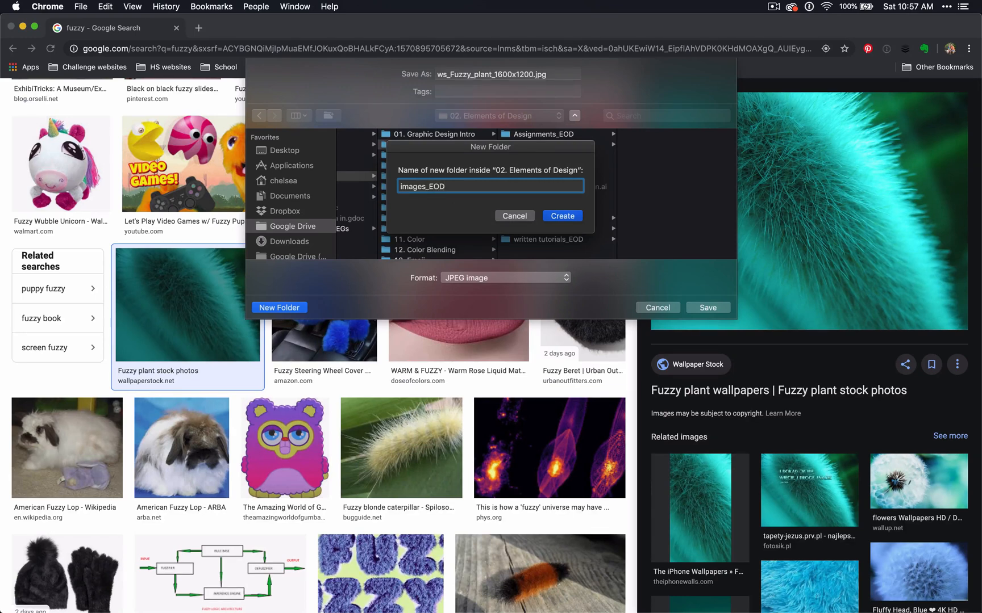
click(561, 216)
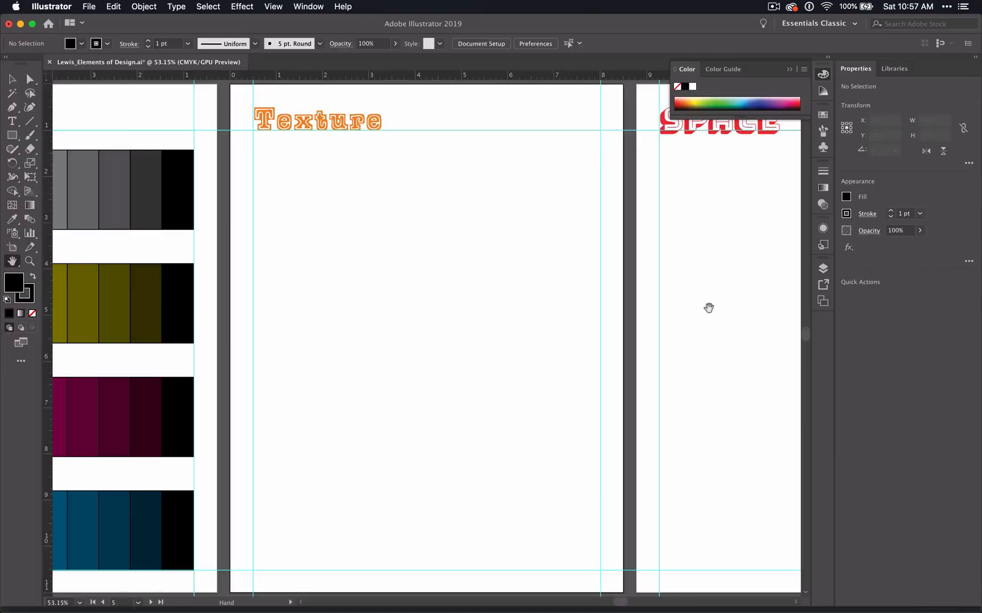
- Switch to Finder and browse the course folders toward the saved fuzzy plant photo
key(cmd+tab)
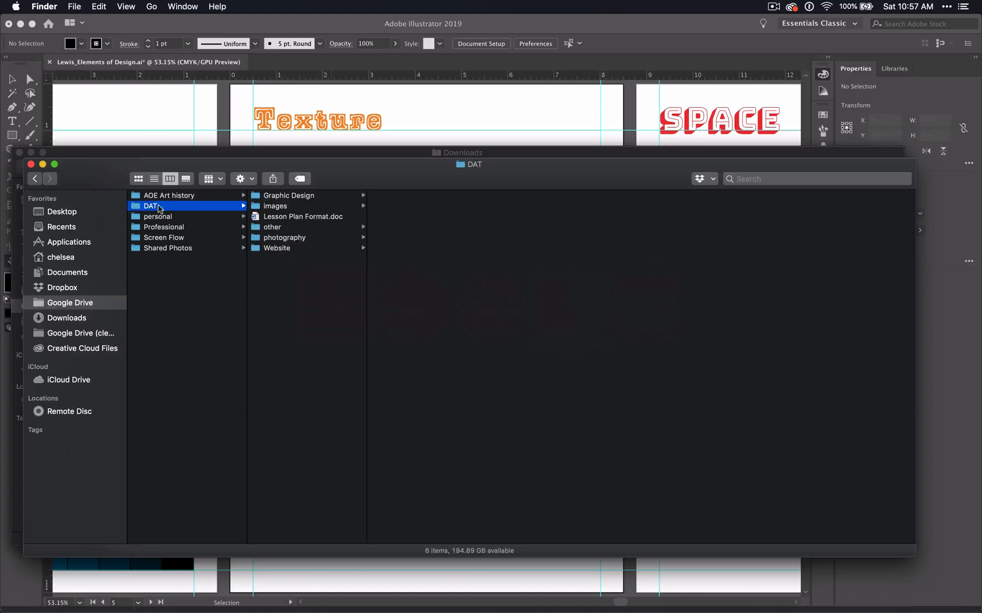
click(642, 217)
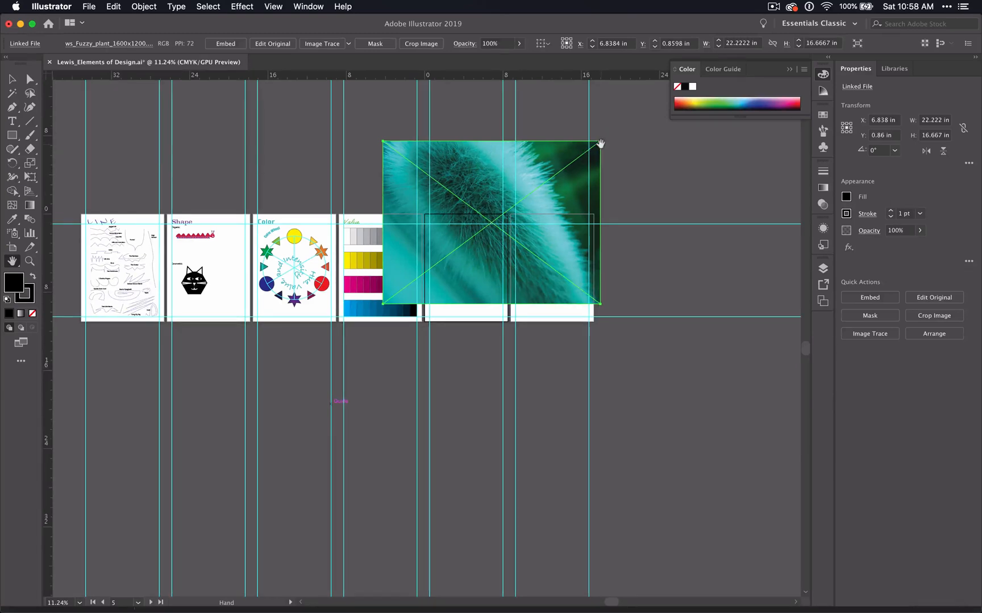
- Scale the placed fuzzy plant photo down proportionally to fit under the Texture heading
click(11, 79)
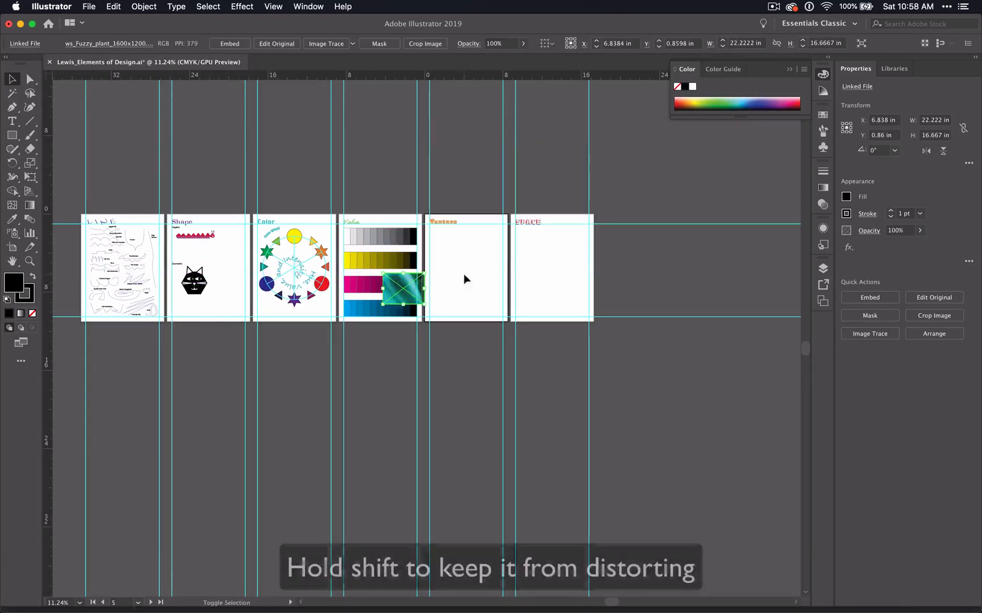
drag(404, 287, 450, 241)
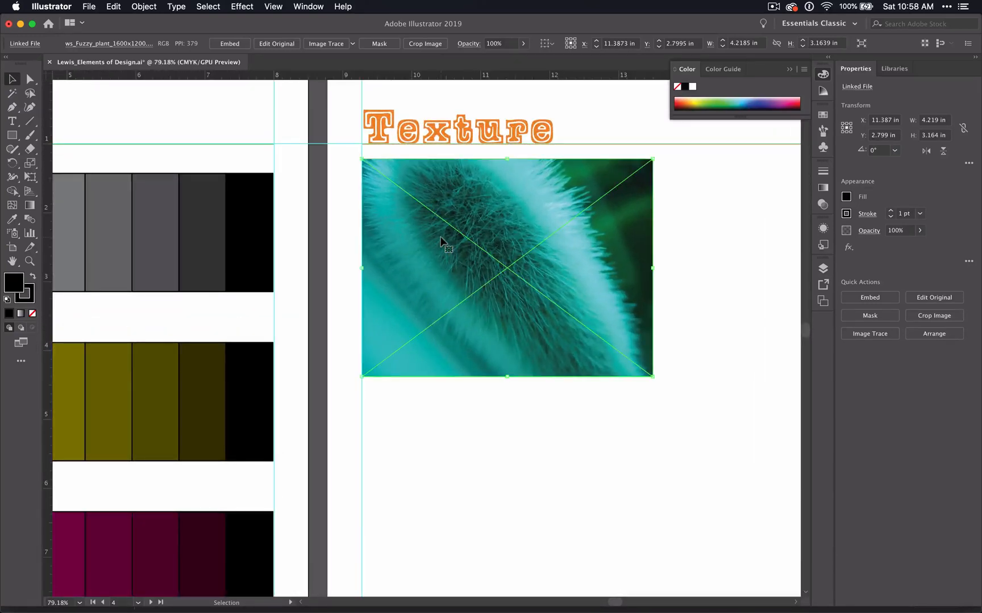
mouse_move(750, 284)
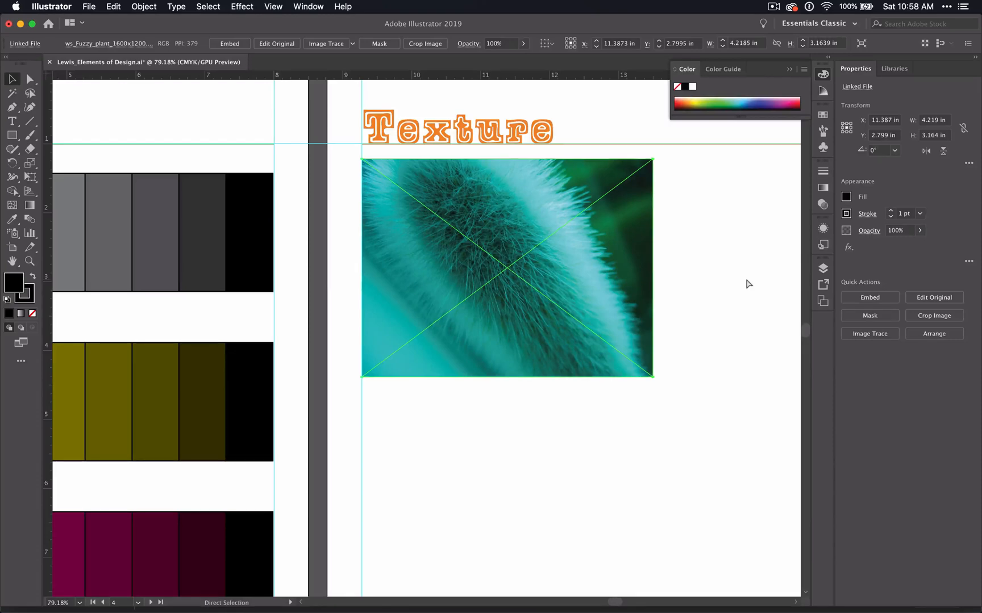
click(12, 78)
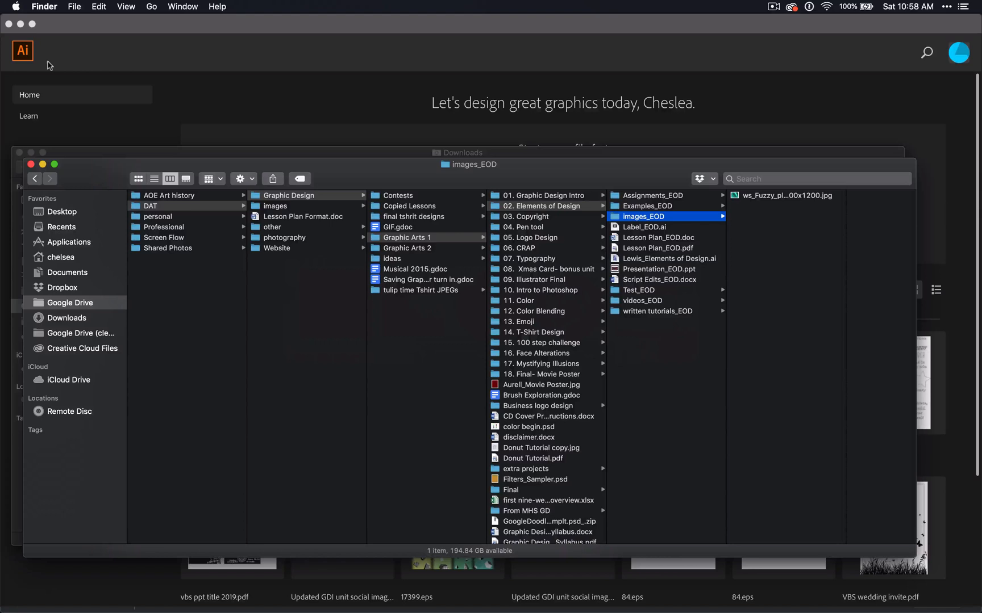
mouse_move(599, 131)
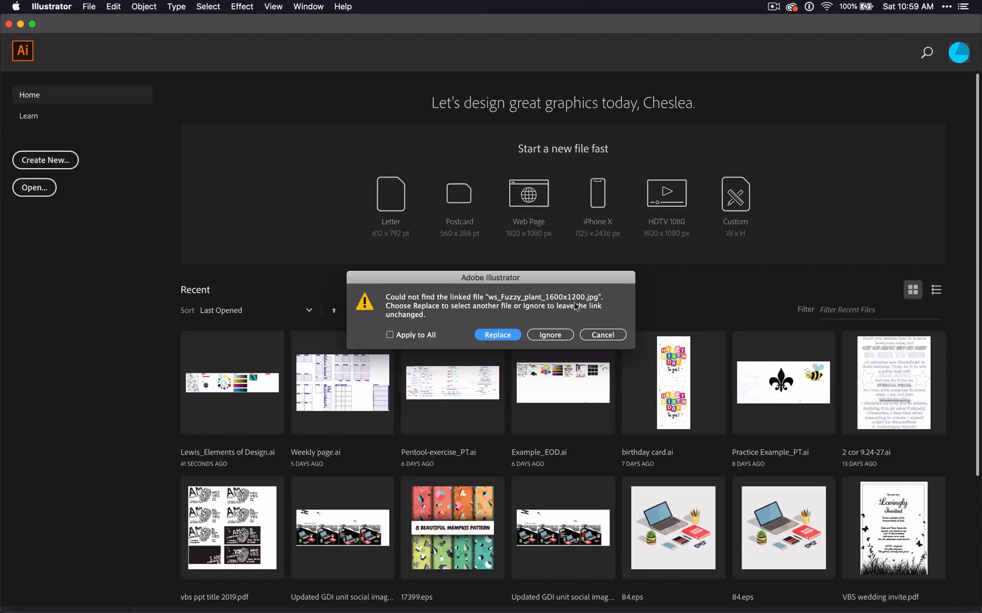
mouse_move(466, 335)
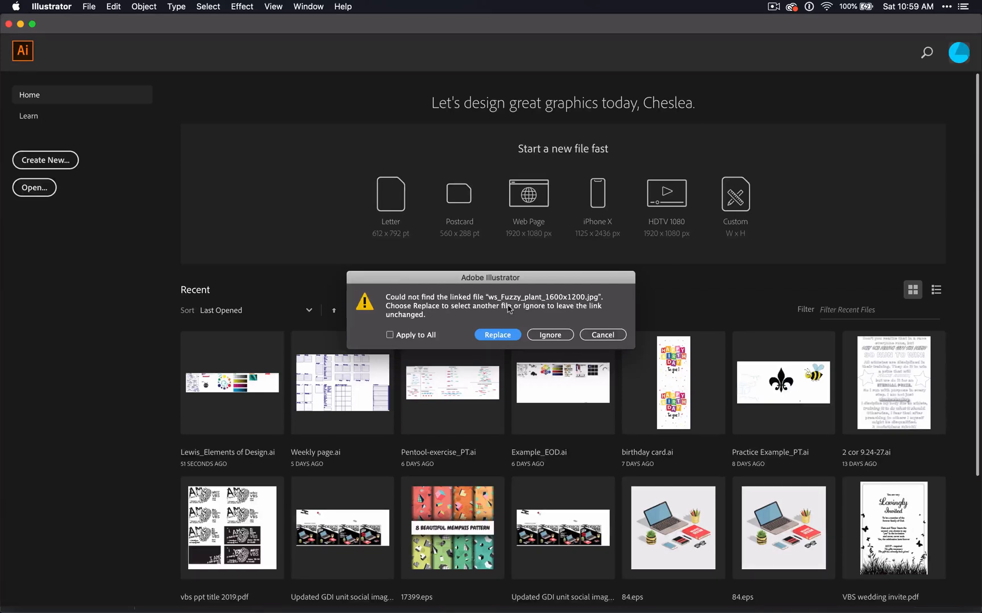
- Dismiss the missing-link alert and drop ws_Fuzzy_plant_1600x1200.jpg into the Graphic Design folder
click(496, 334)
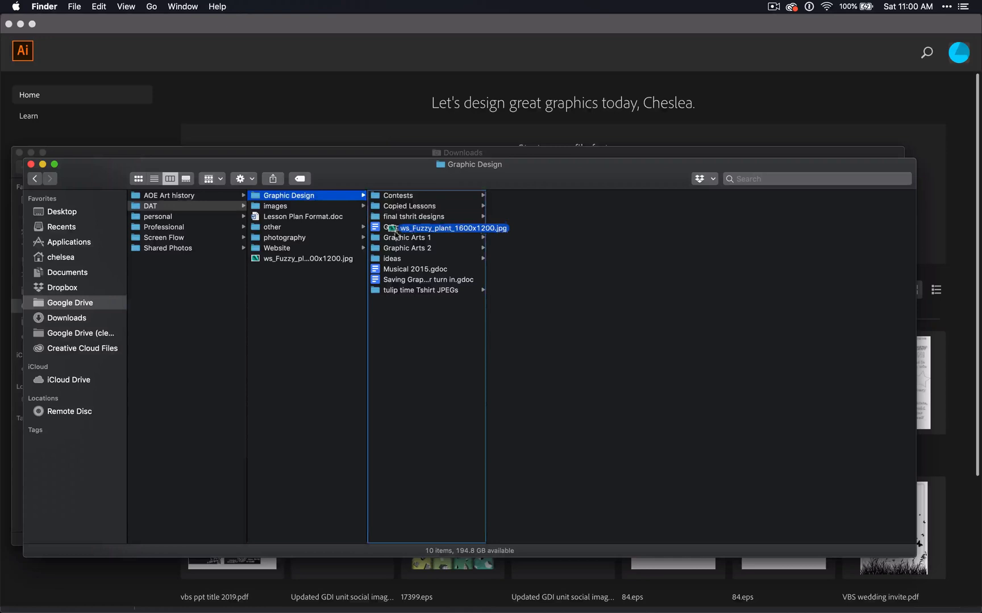
click(407, 237)
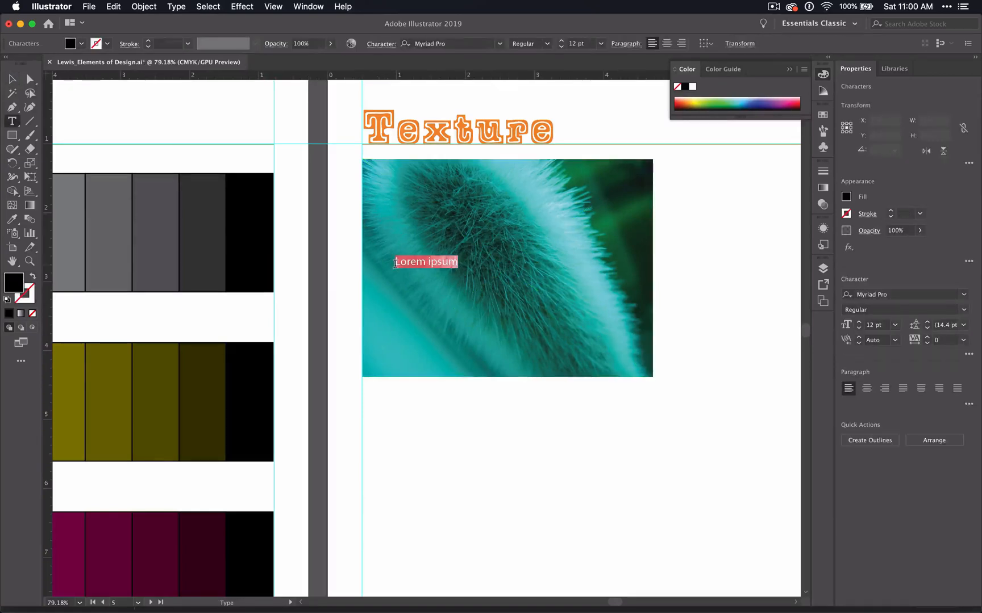
- Type the word Fuzzy and set it in Arial Black from the favourite fonts
text(Fuzzy)
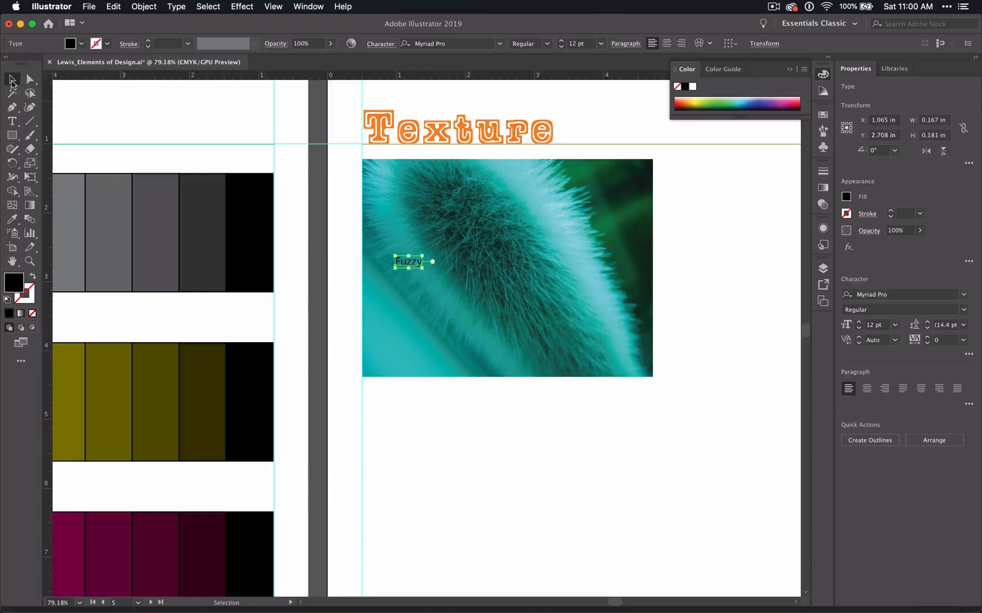
click(499, 43)
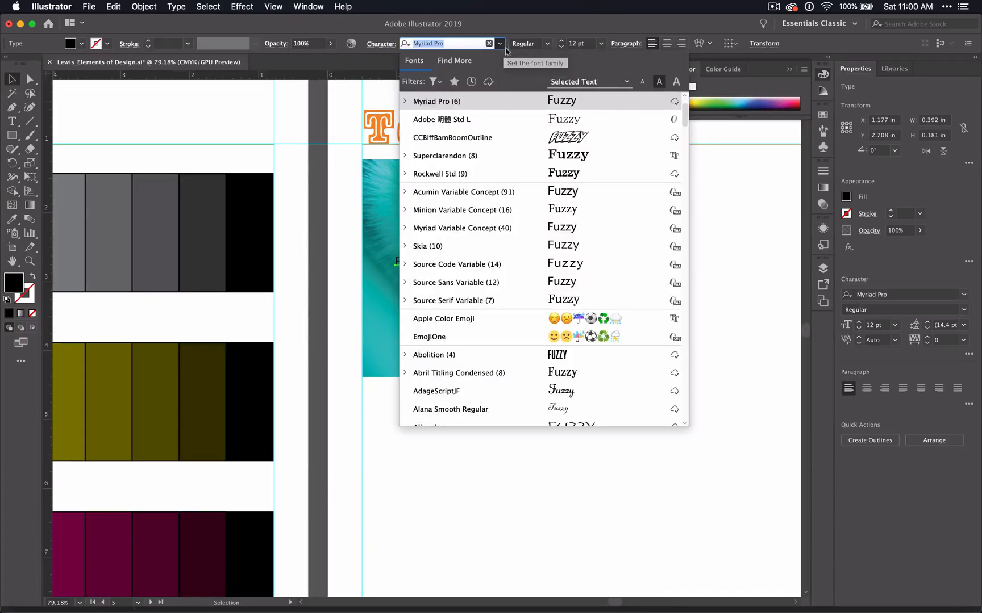
click(454, 82)
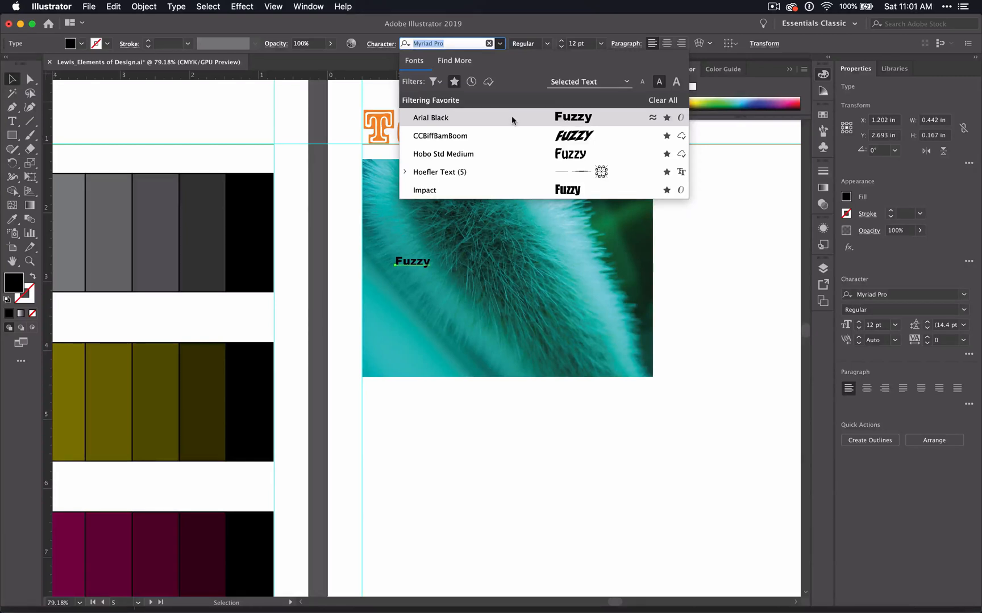
click(431, 118)
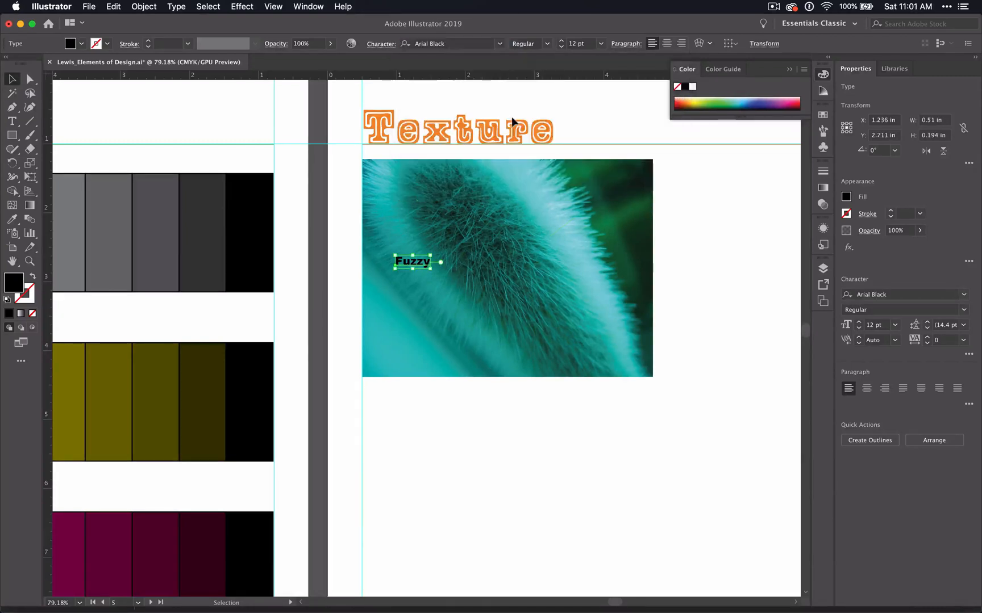
click(507, 268)
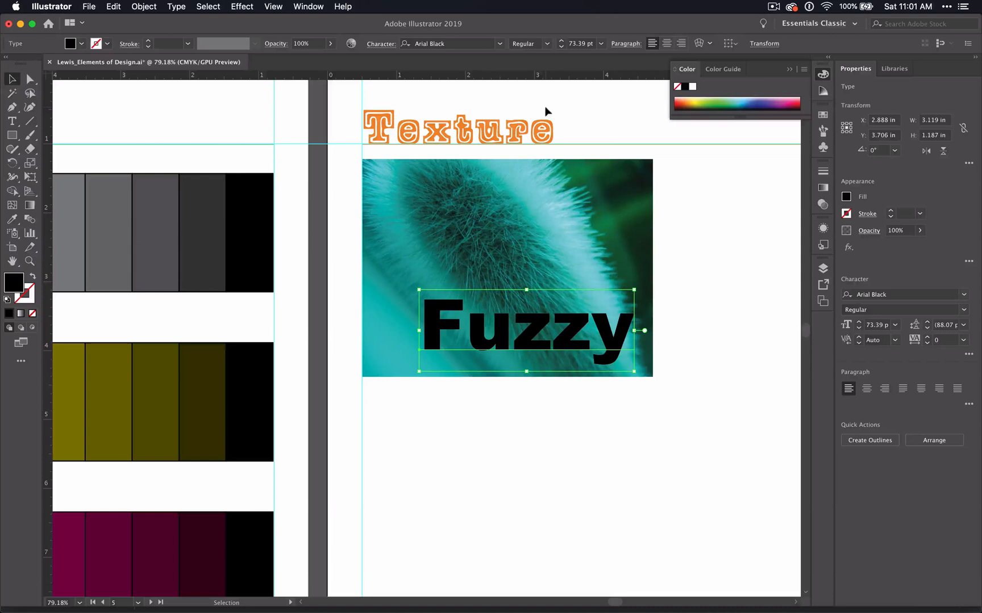
mouse_move(269, 47)
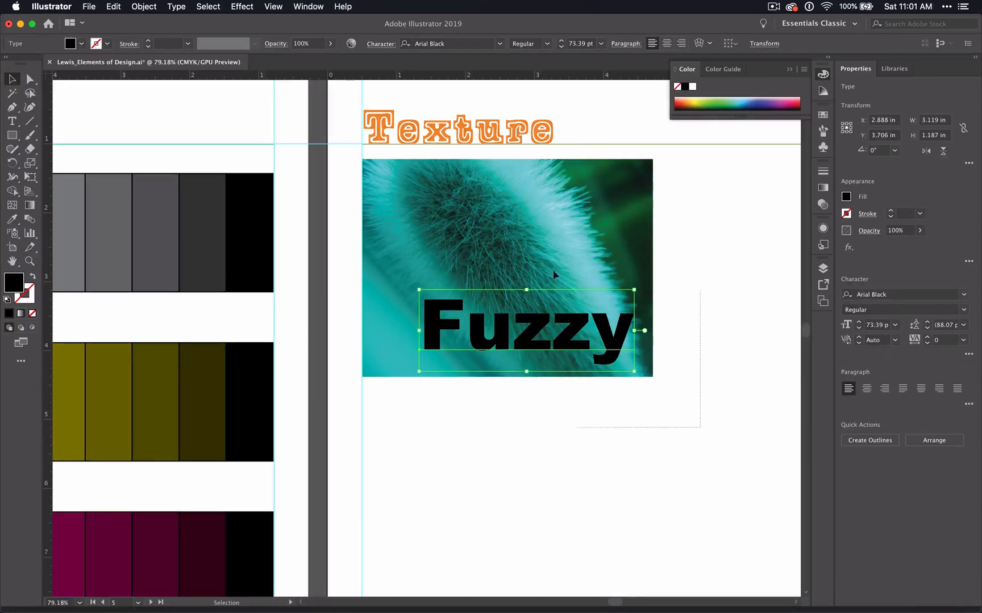
- Make a clipping mask of the photo into Fuzzy, then isolate it and reposition the image inside
click(143, 7)
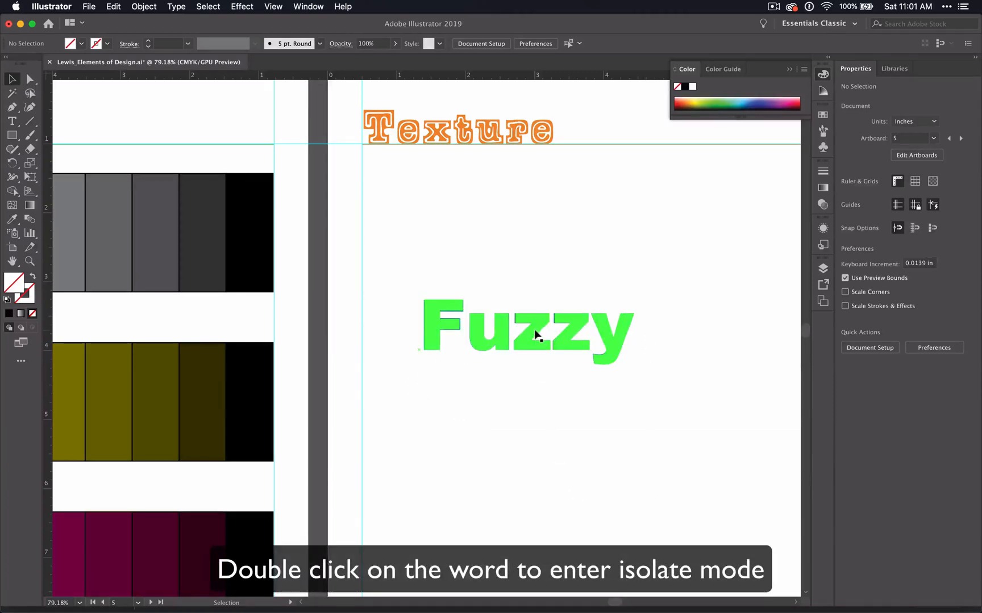
double_click(458, 128)
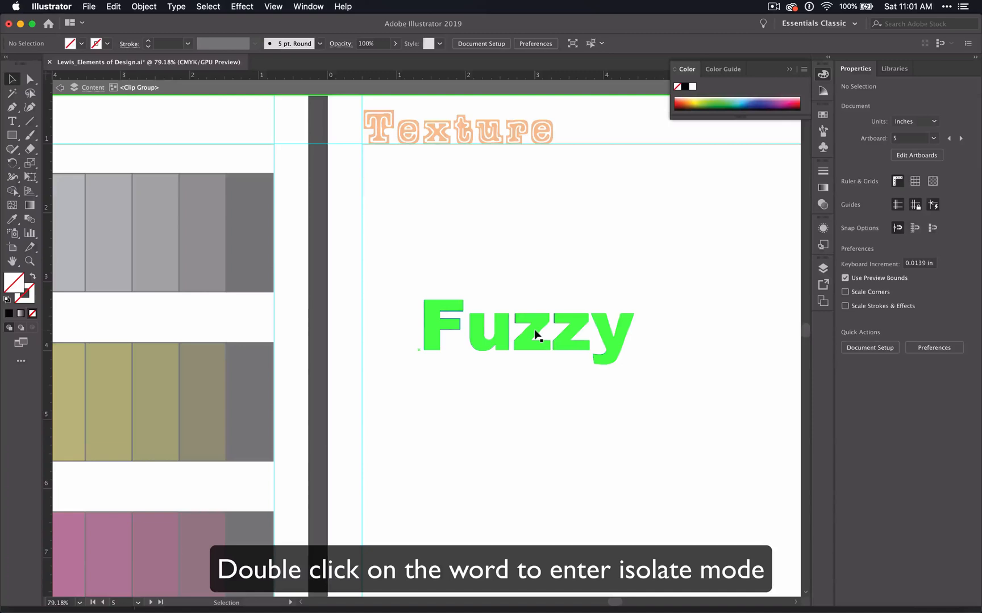
double_click(525, 330)
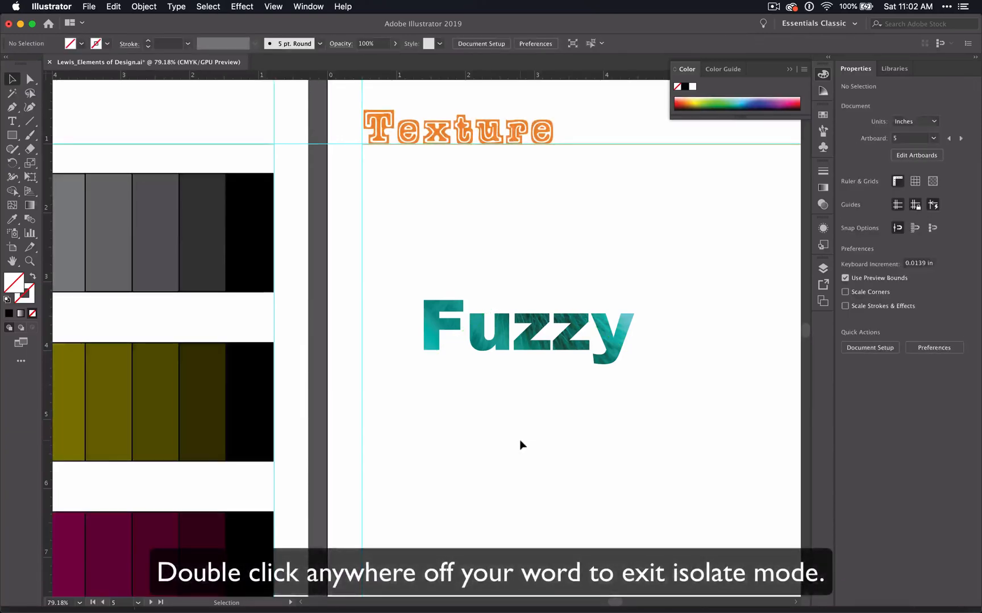
drag(528, 331, 476, 215)
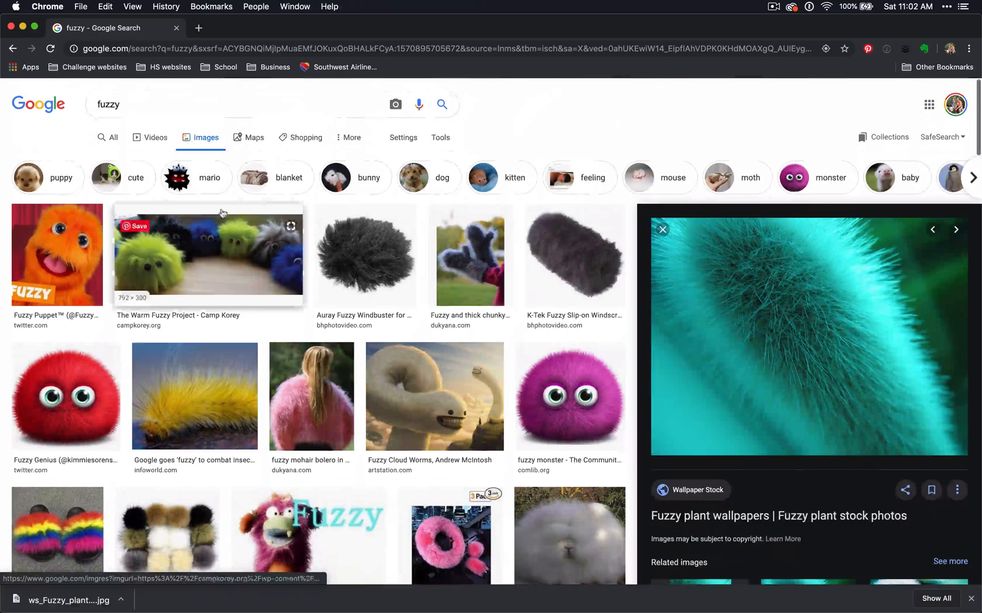
- Search Google Images for 'prickly', enlarge the cactus close-up and bring up its save options
text(prickly)
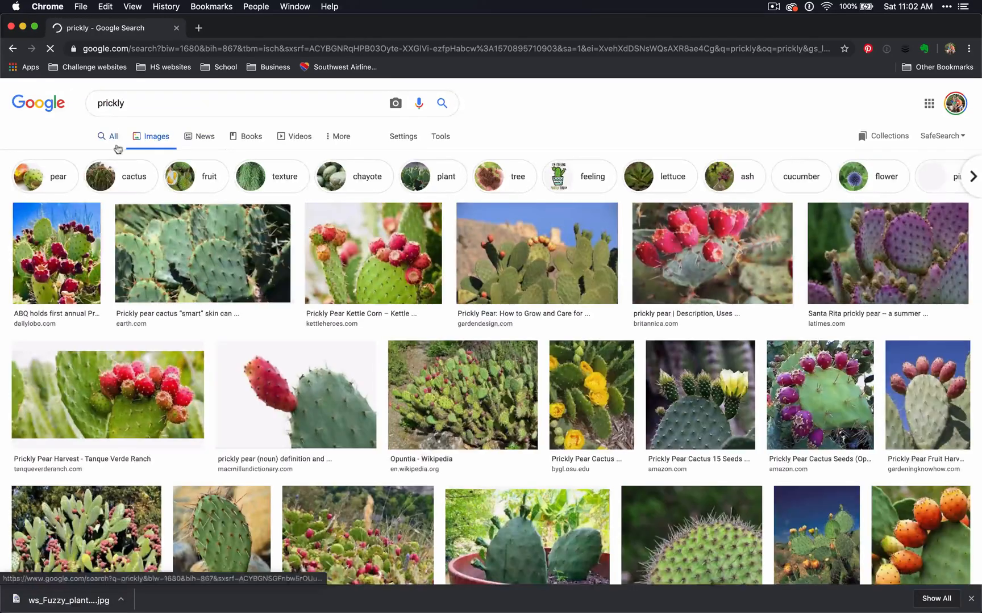
click(96, 316)
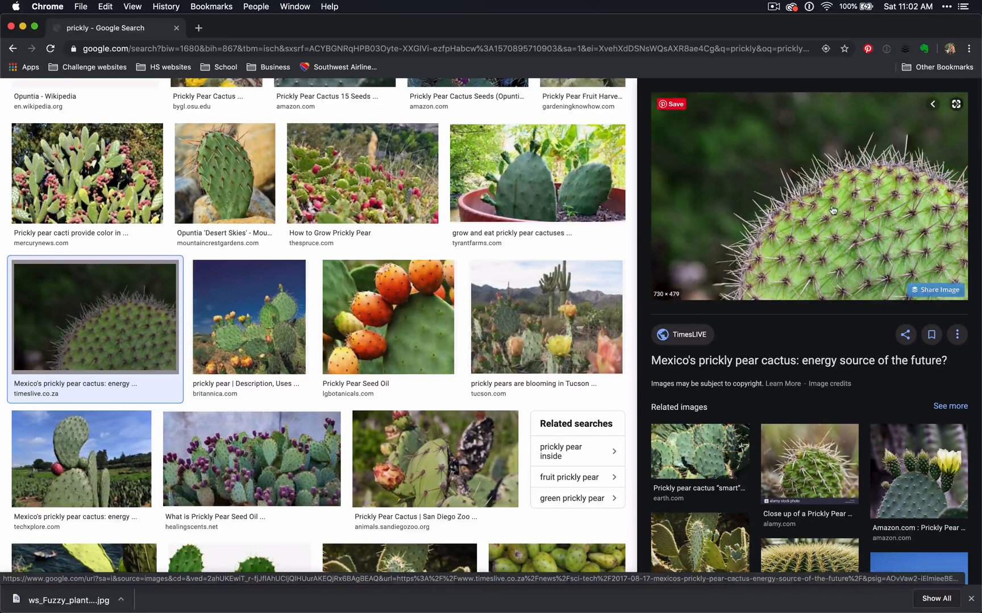
mouse_move(816, 231)
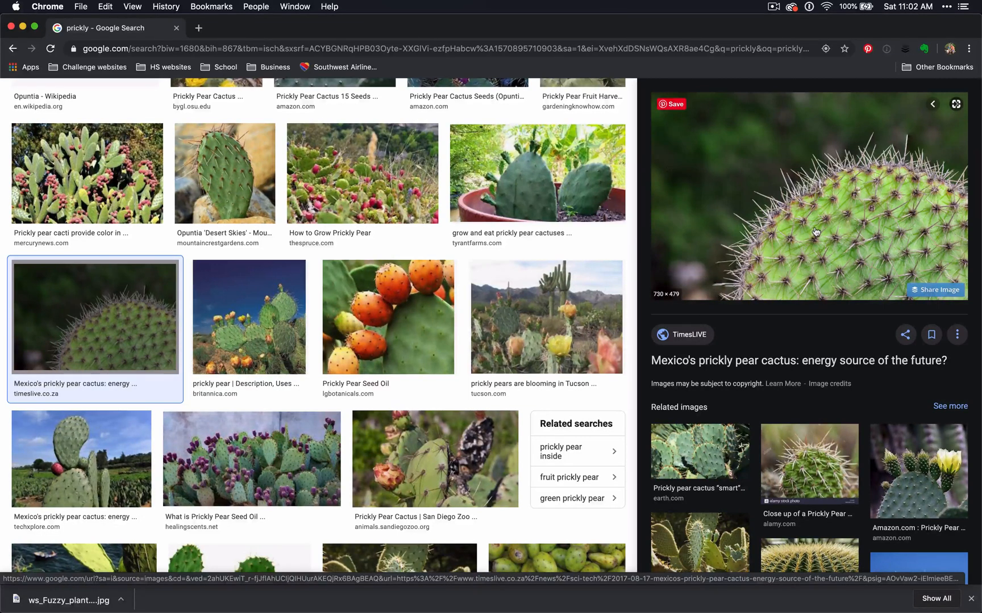
right_click(836, 179)
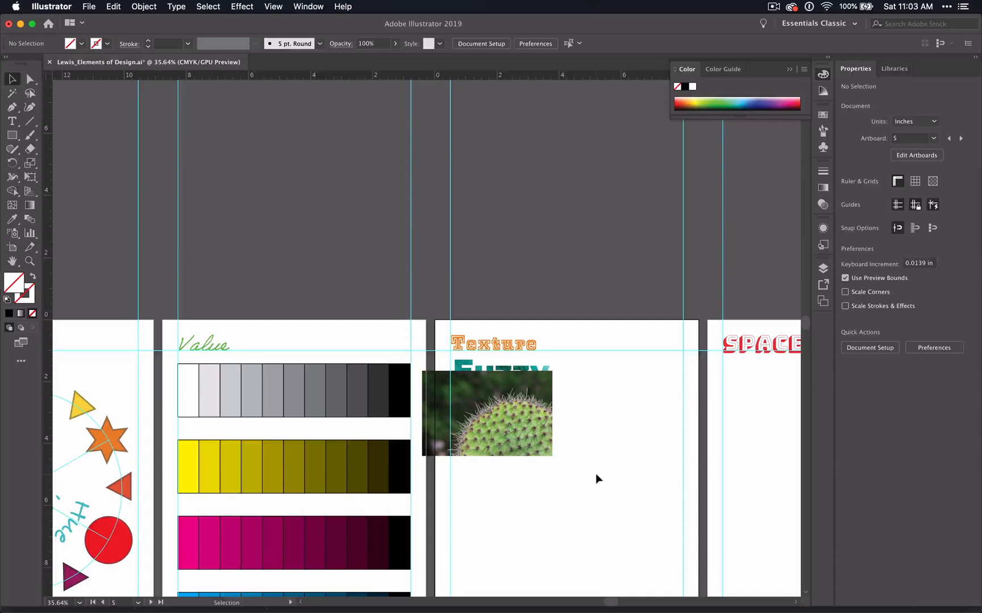
- Attempt a clipping mask with the cactus photo selected and dismiss the resulting error
click(501, 426)
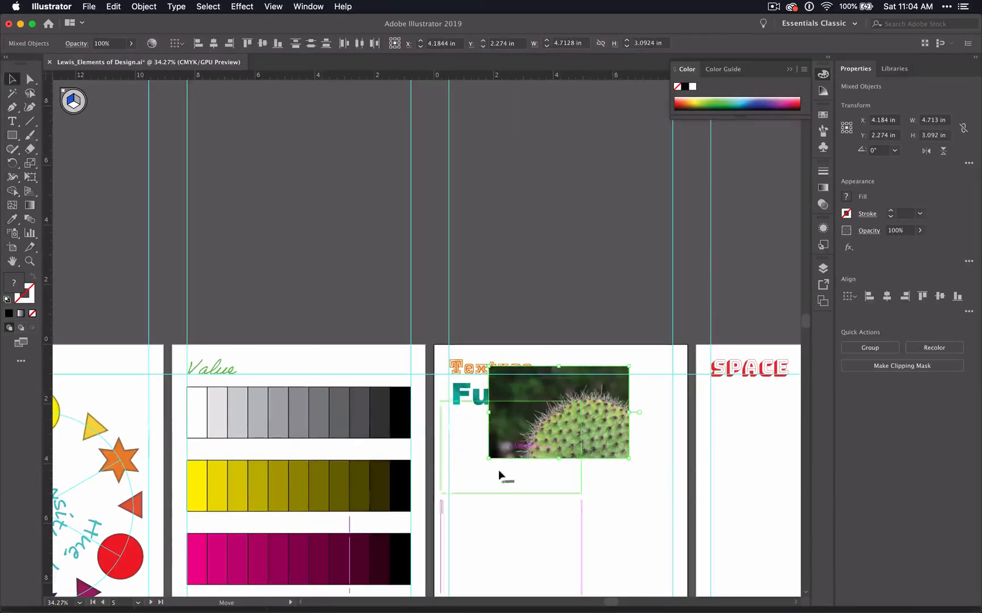
click(901, 366)
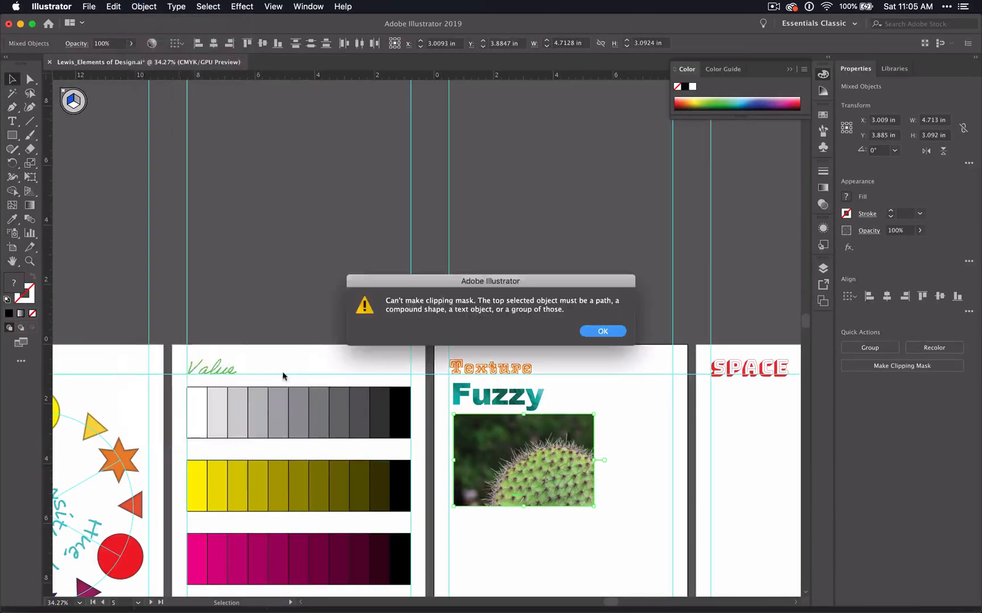
click(602, 331)
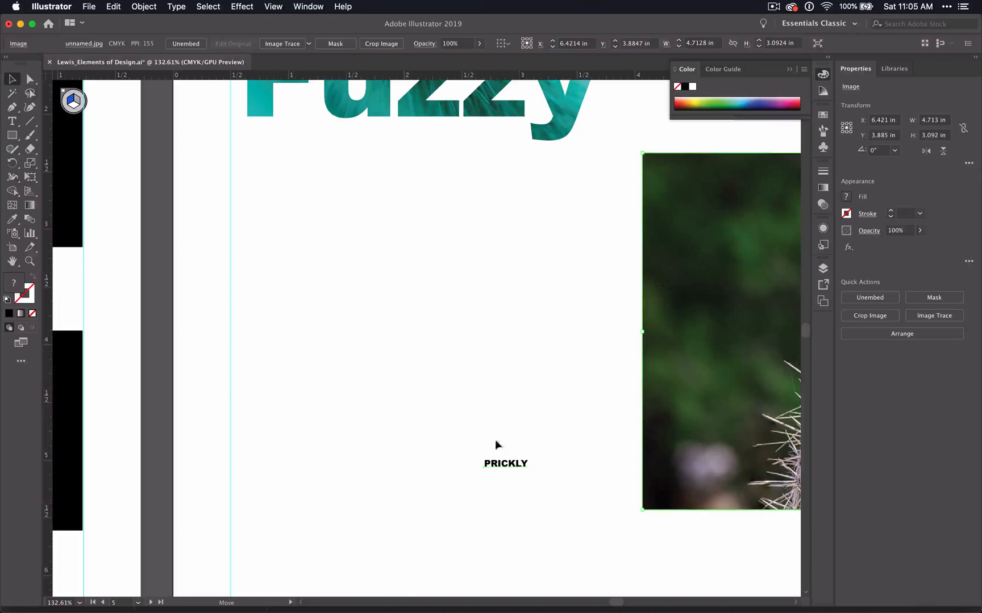
right_click(389, 329)
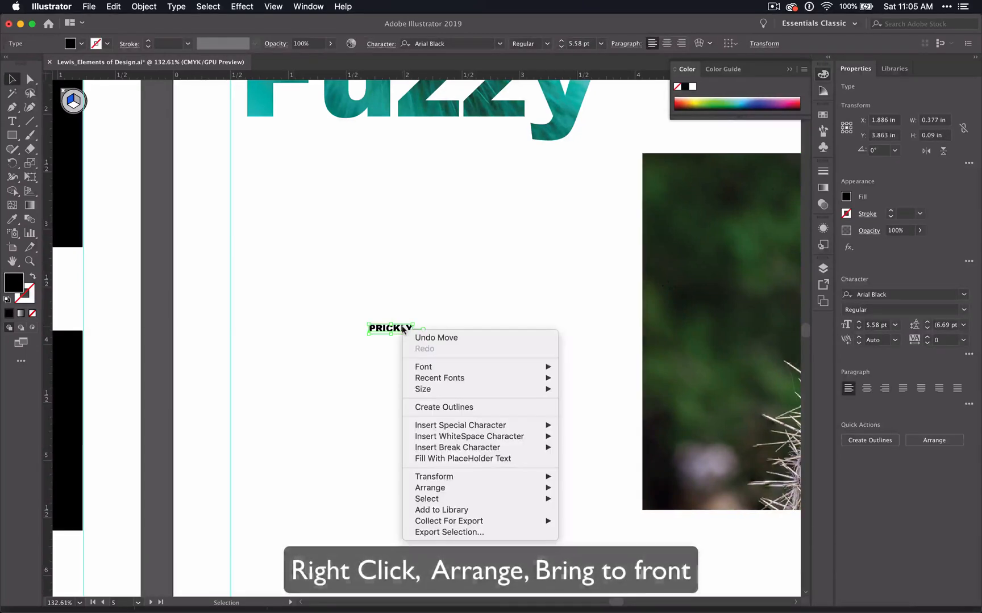
mouse_move(430, 488)
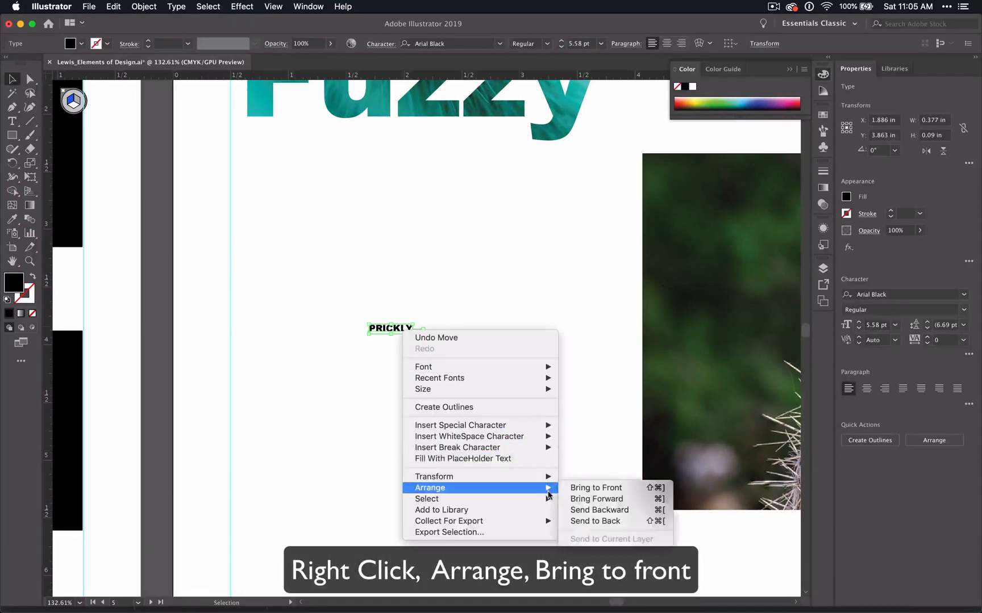
- Bring PRICKLY to front, enlarge it across the cactus photo and make the clipping mask
click(595, 488)
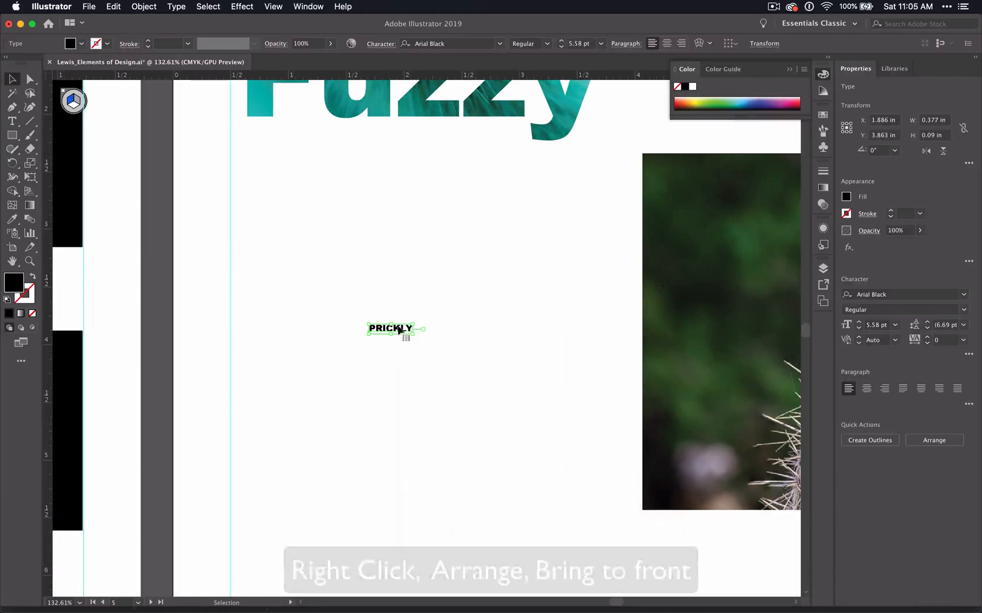
drag(424, 333, 754, 332)
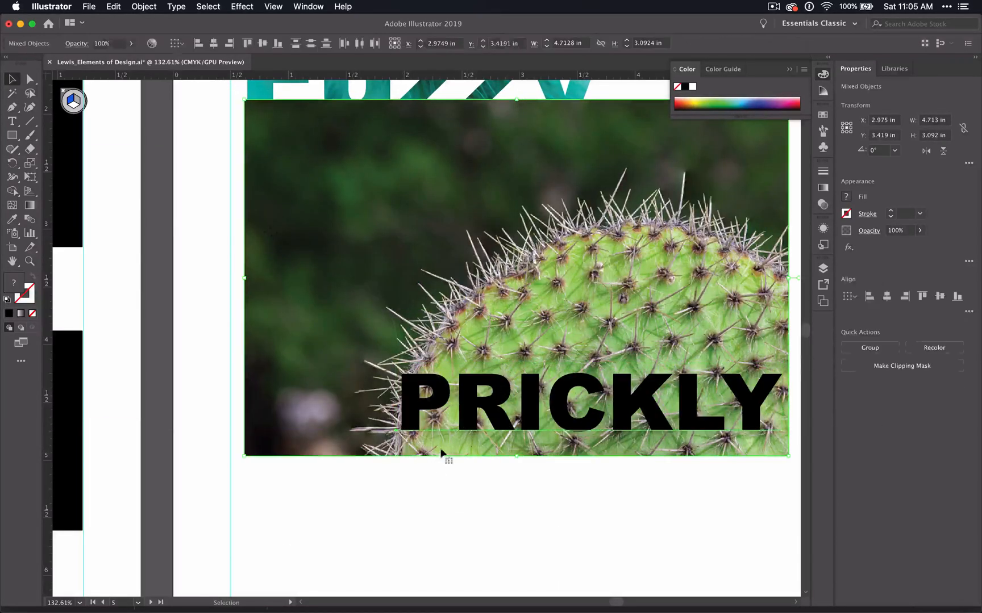
click(143, 7)
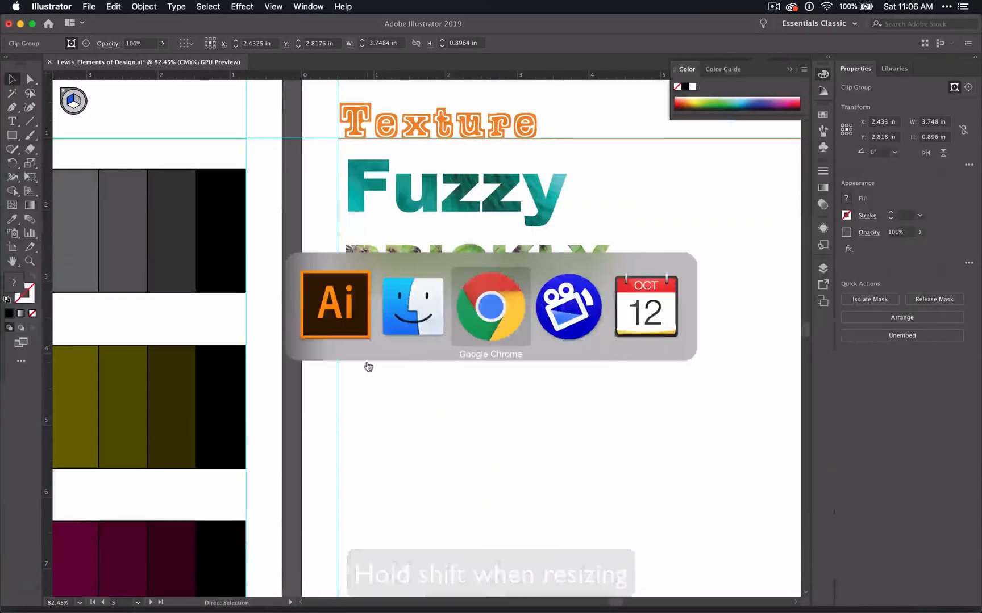
- Search Google Images for 'ROUGH' and start saving the rough tree bark photo
click(489, 306)
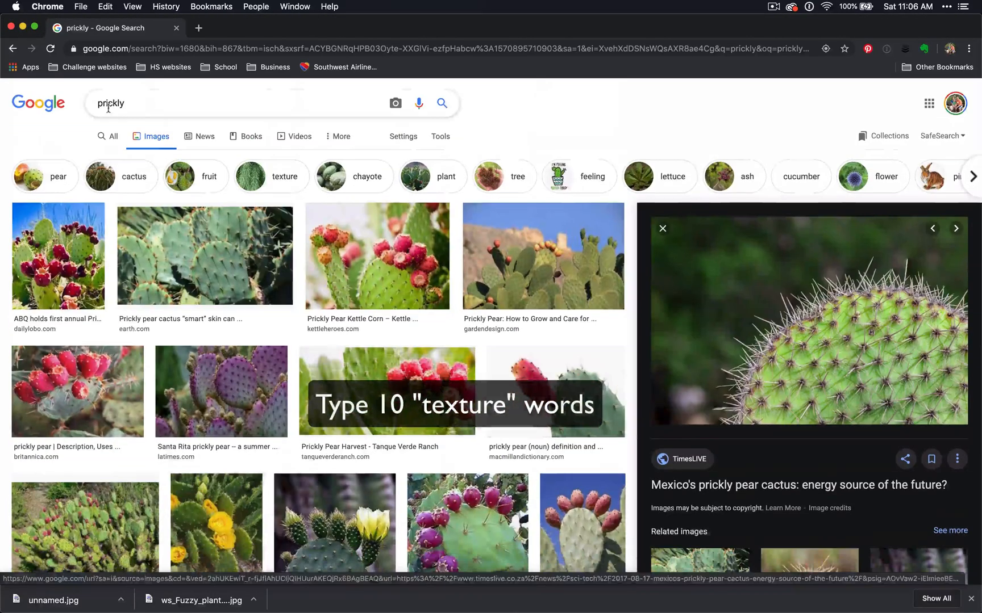
text(ROUGH)
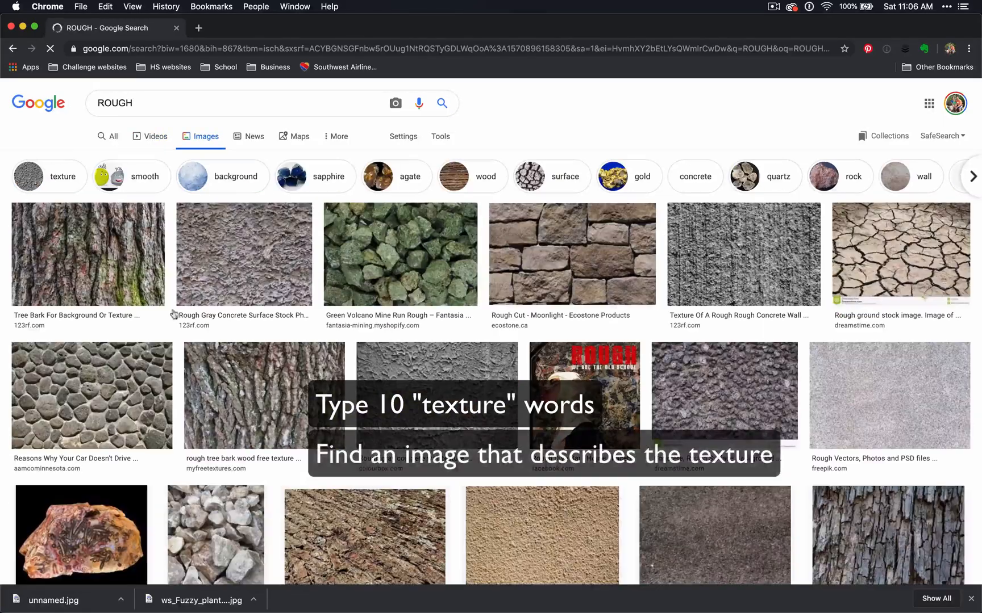
scroll(down, 3)
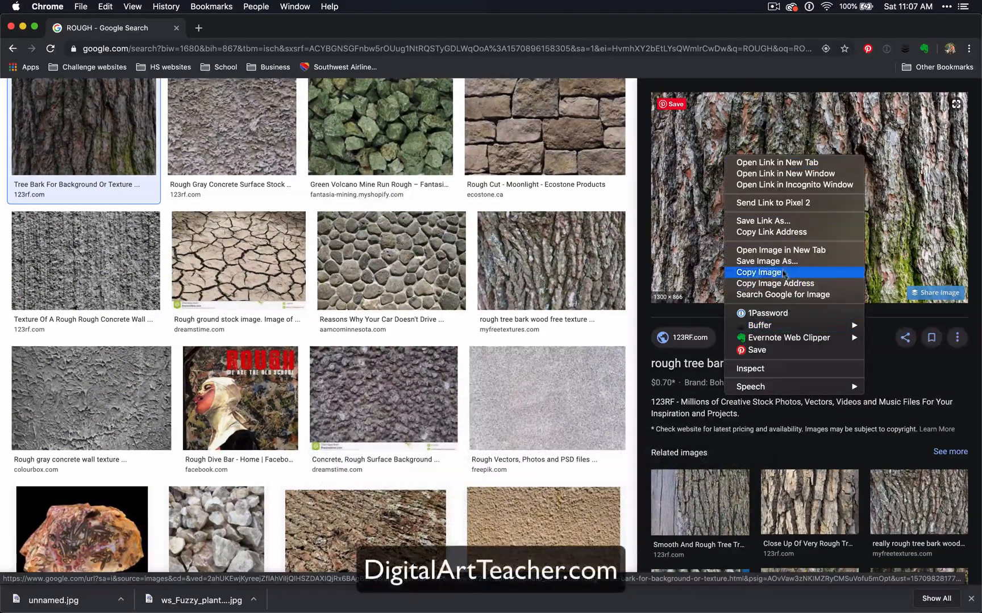
click(766, 262)
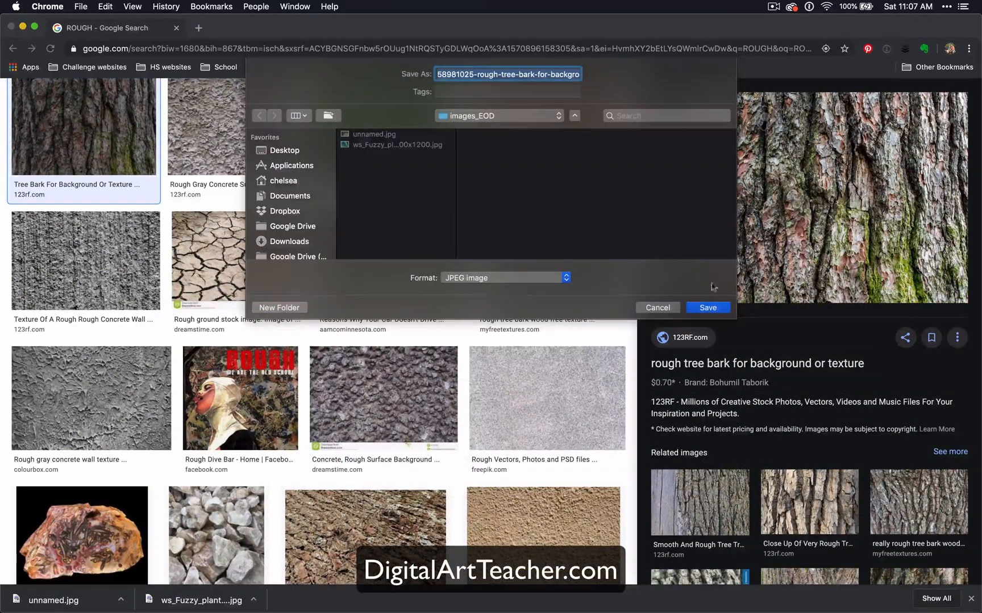